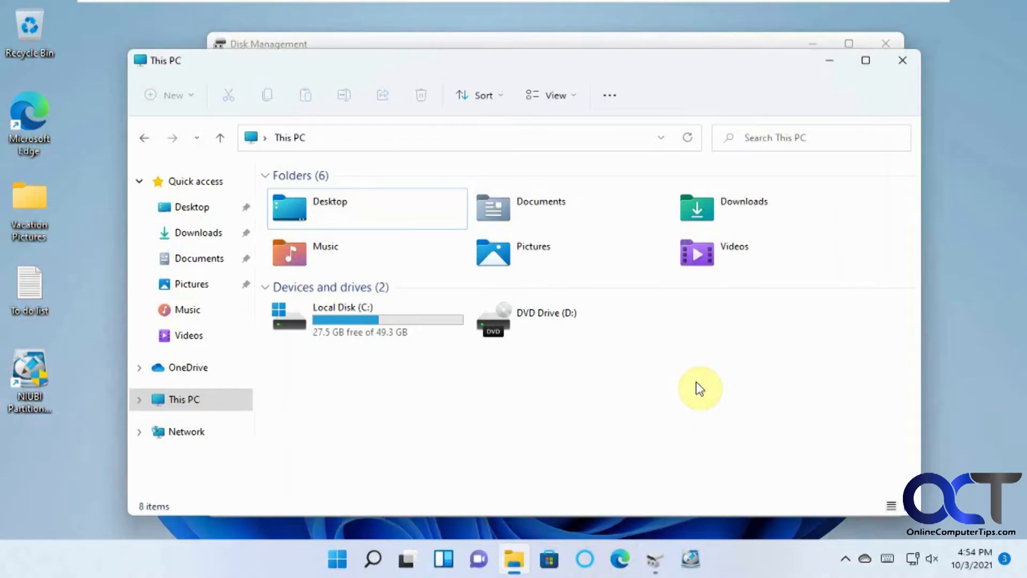
mouse_move(744, 367)
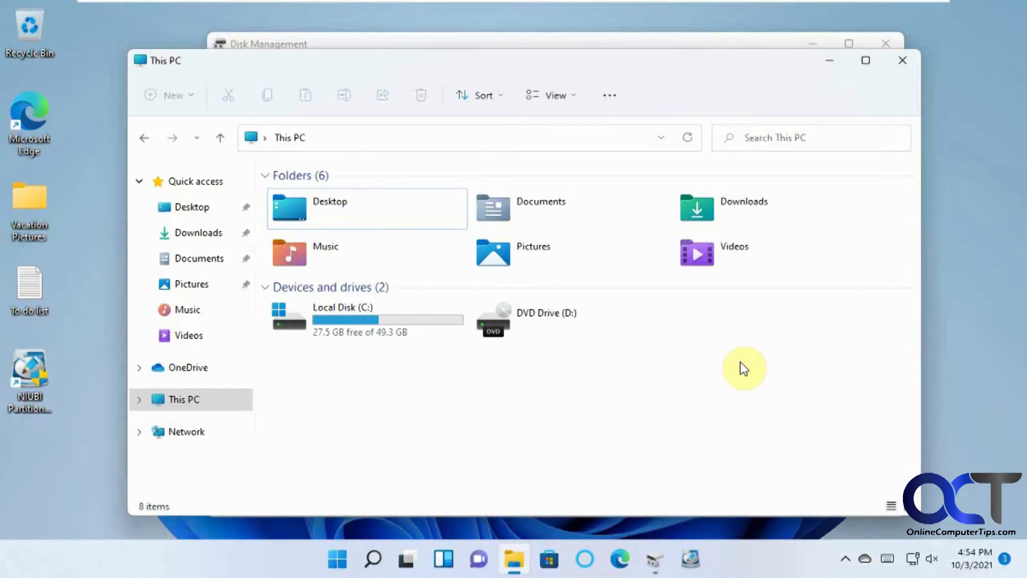
mouse_move(396, 340)
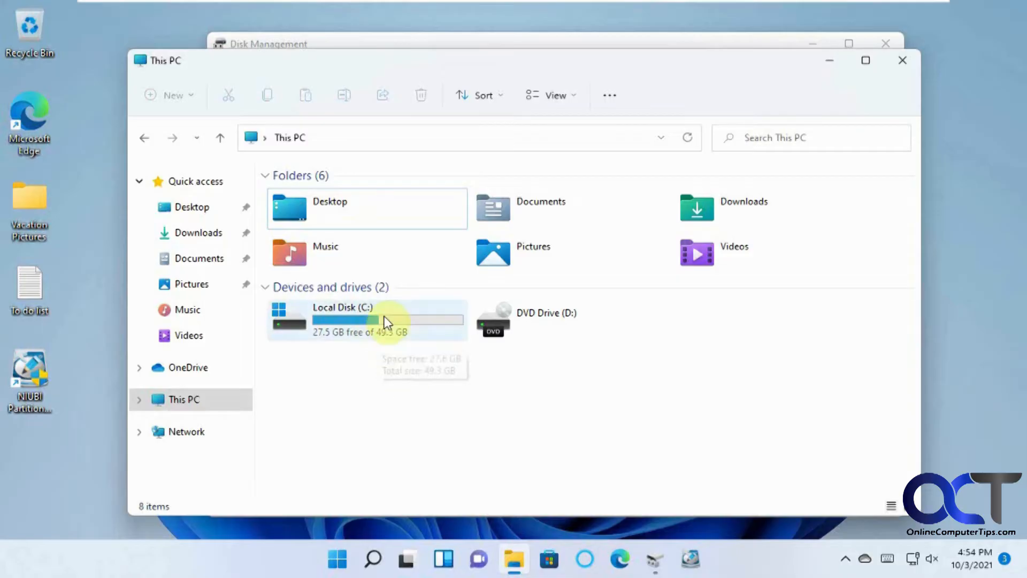
mouse_move(445, 380)
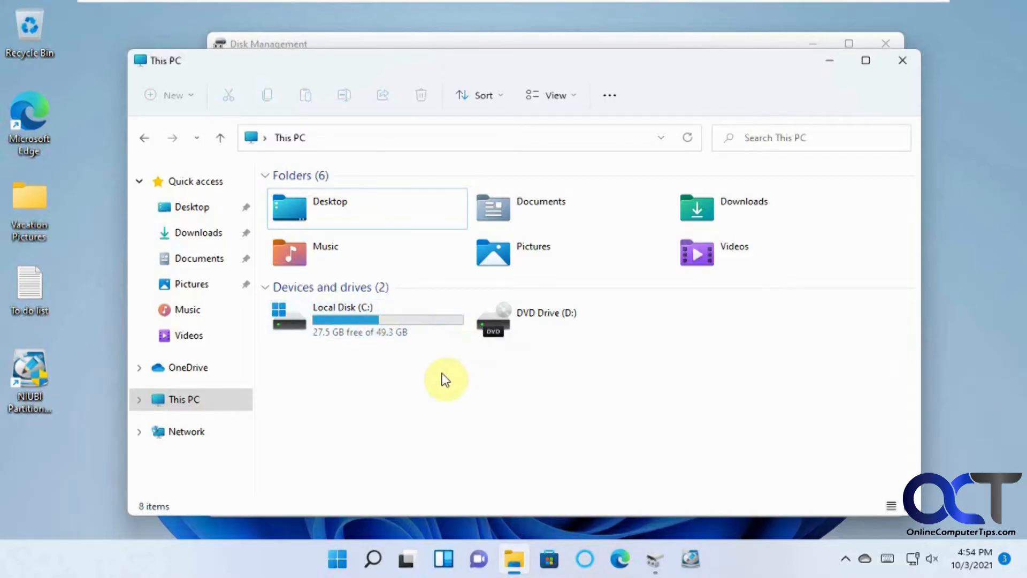
mouse_move(469, 437)
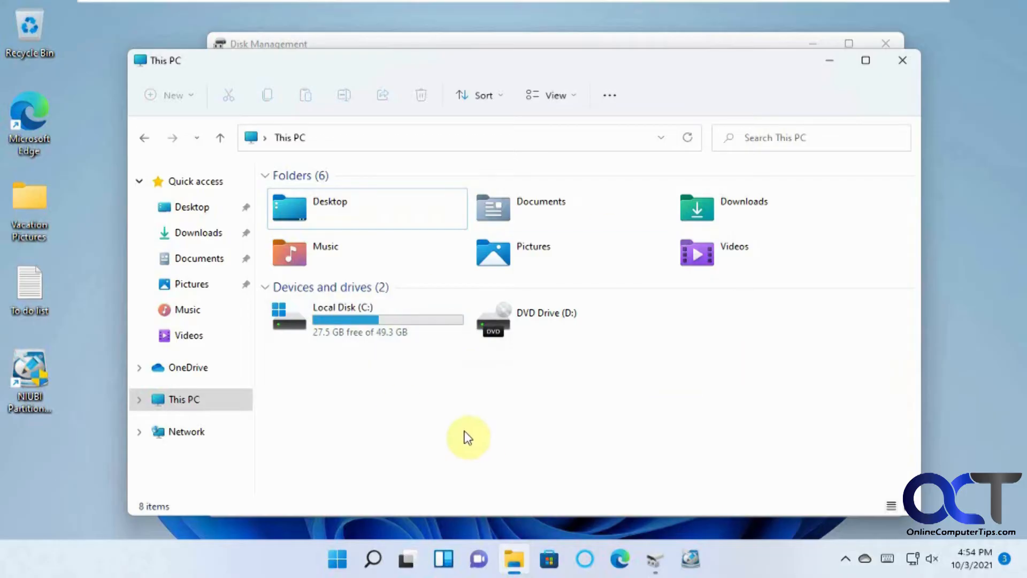
mouse_move(416, 253)
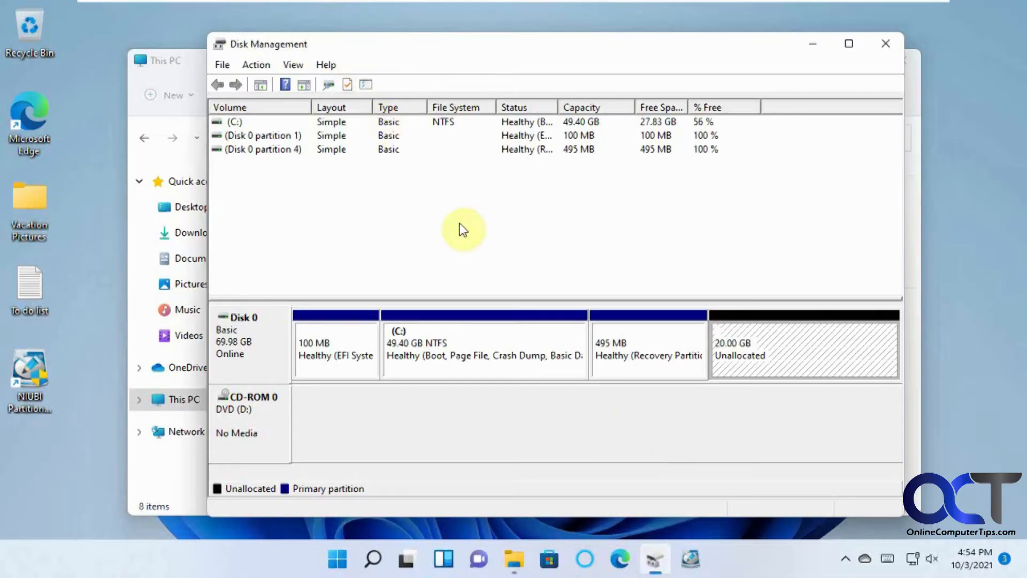
- Inspect C: and the 20 GB unallocated space, then launch NIUBI Partition Editor with admin rights
left_click(484, 347)
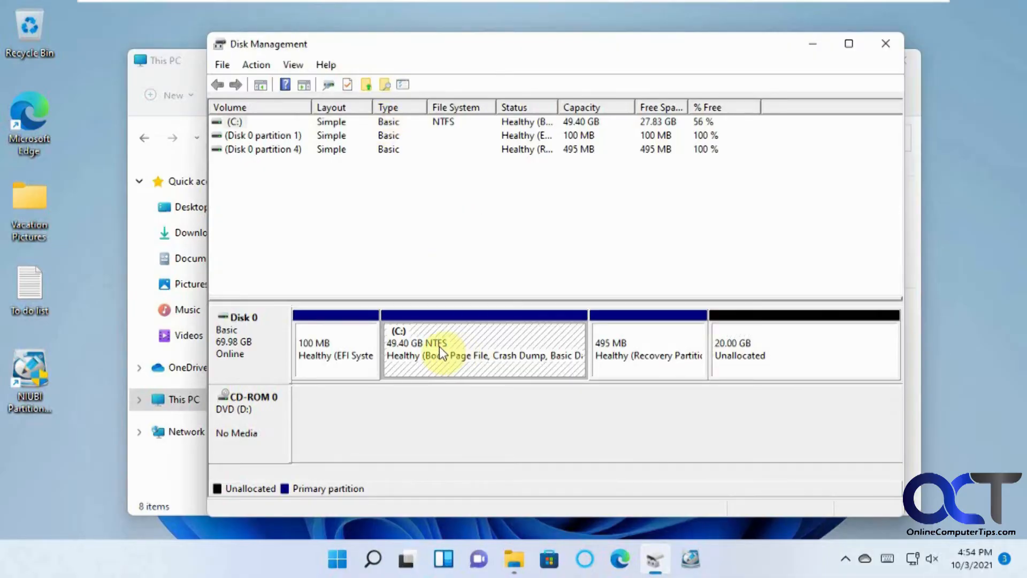
mouse_move(792, 361)
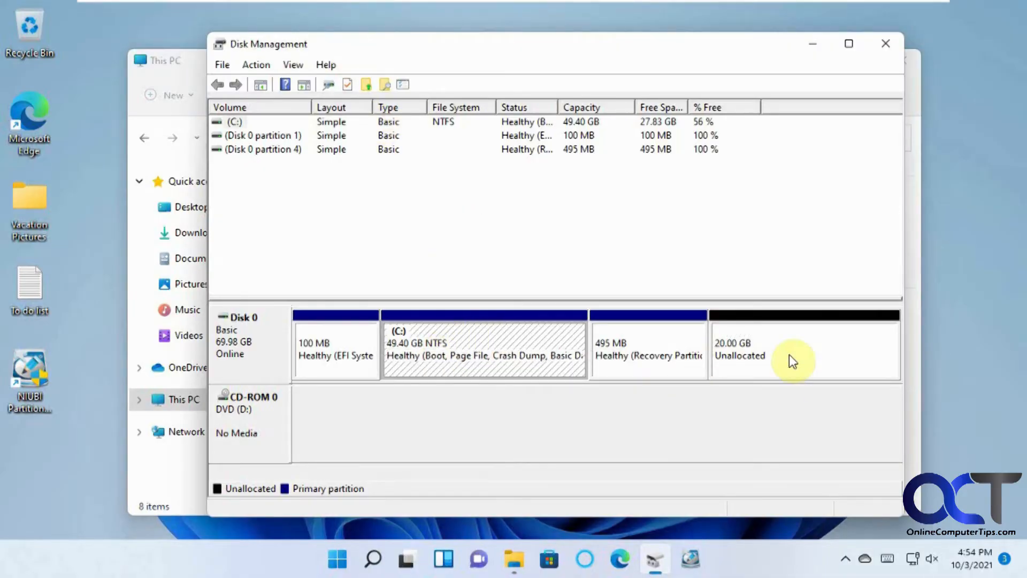
left_click(658, 356)
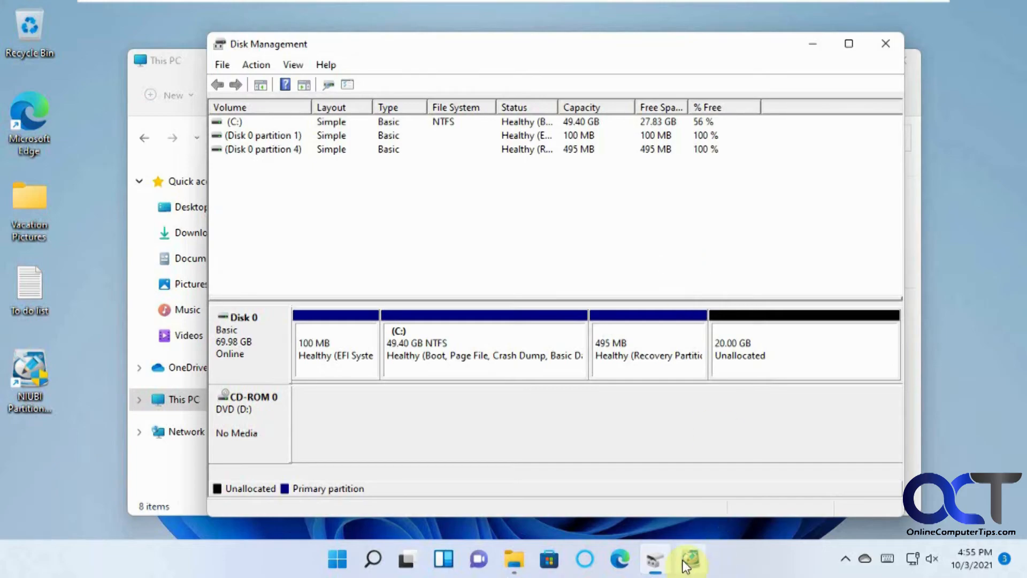
left_click(688, 559)
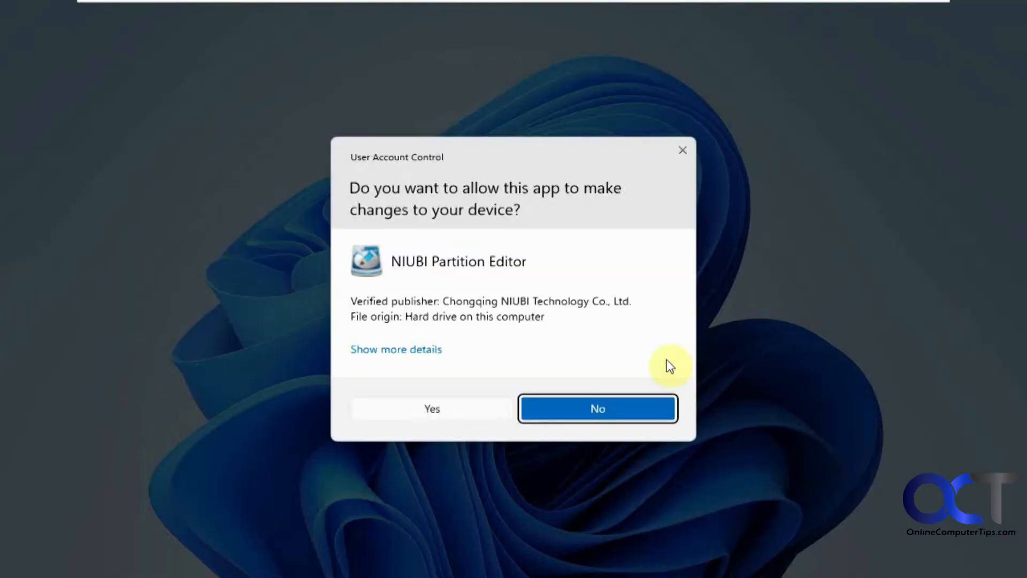
left_click(431, 408)
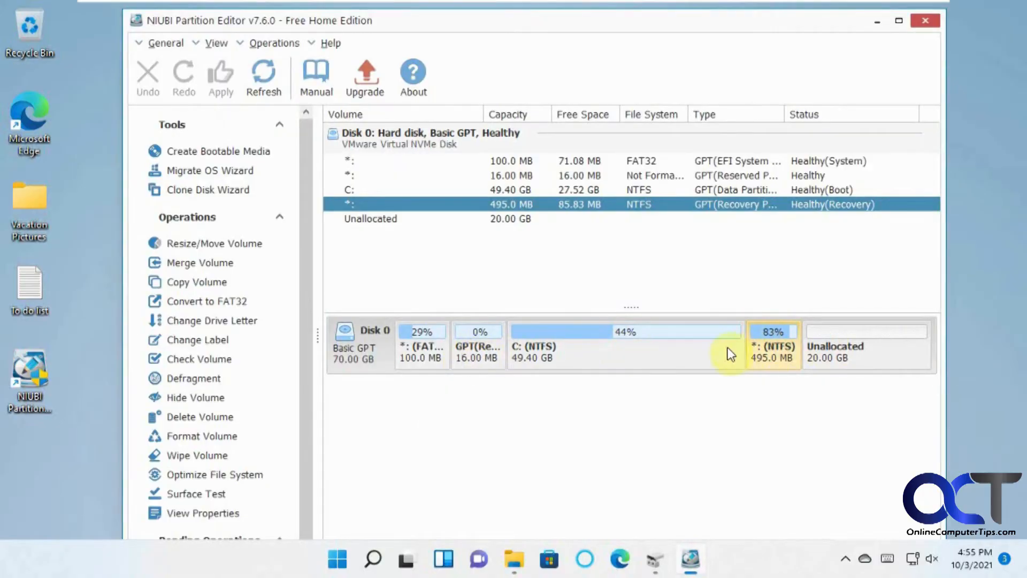
mouse_move(830, 362)
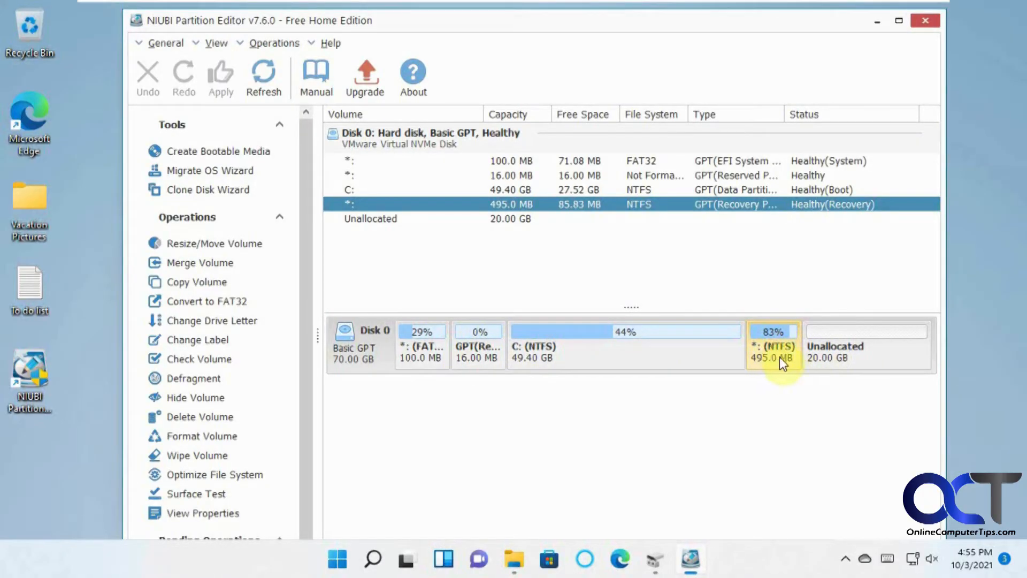
mouse_move(778, 359)
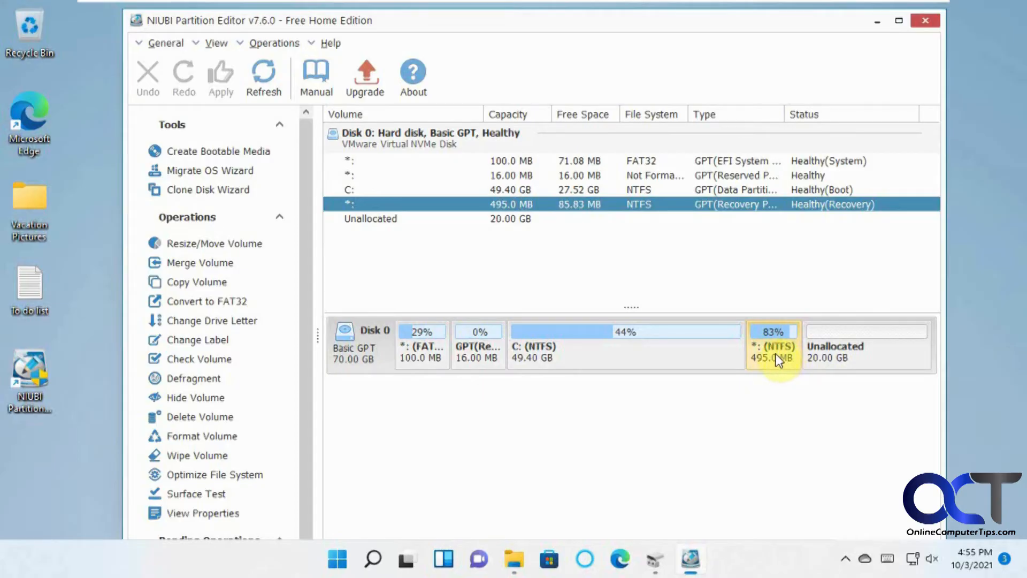
mouse_move(734, 370)
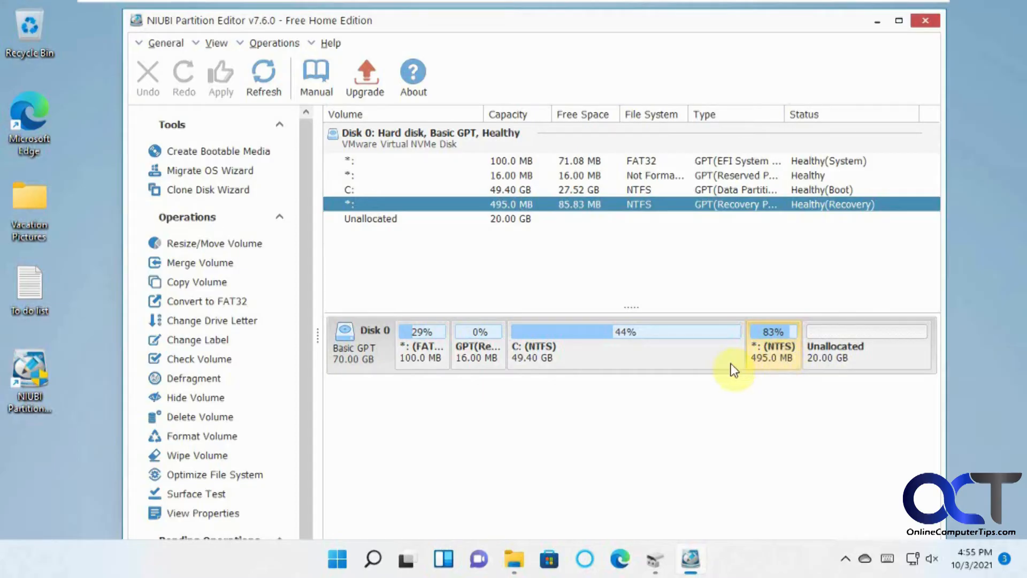
- Resize/Move the 495 MB recovery partition fully right, leaving 20,482 MB unallocated before it
right_click(772, 345)
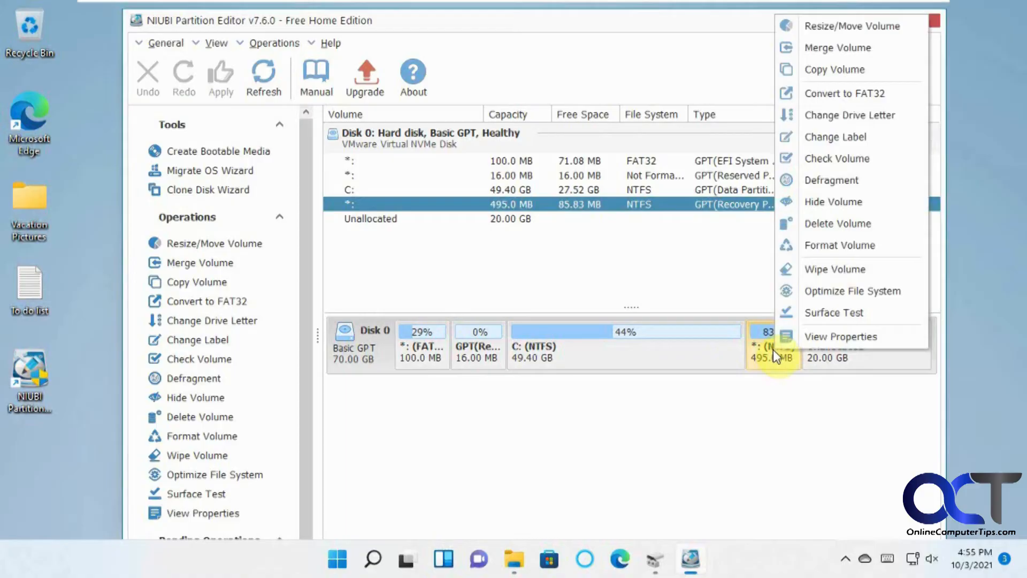
mouse_move(852, 25)
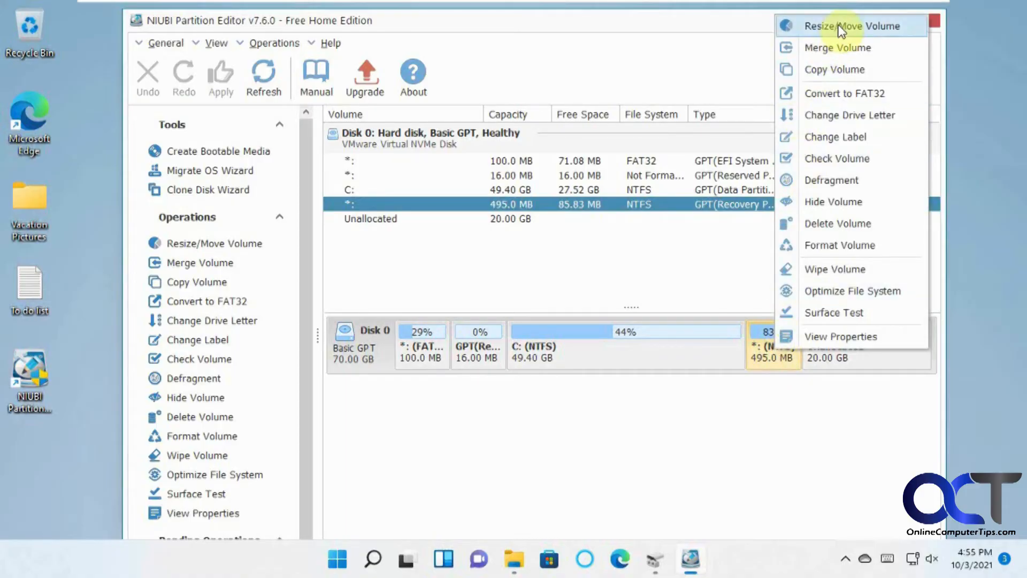
left_click(853, 26)
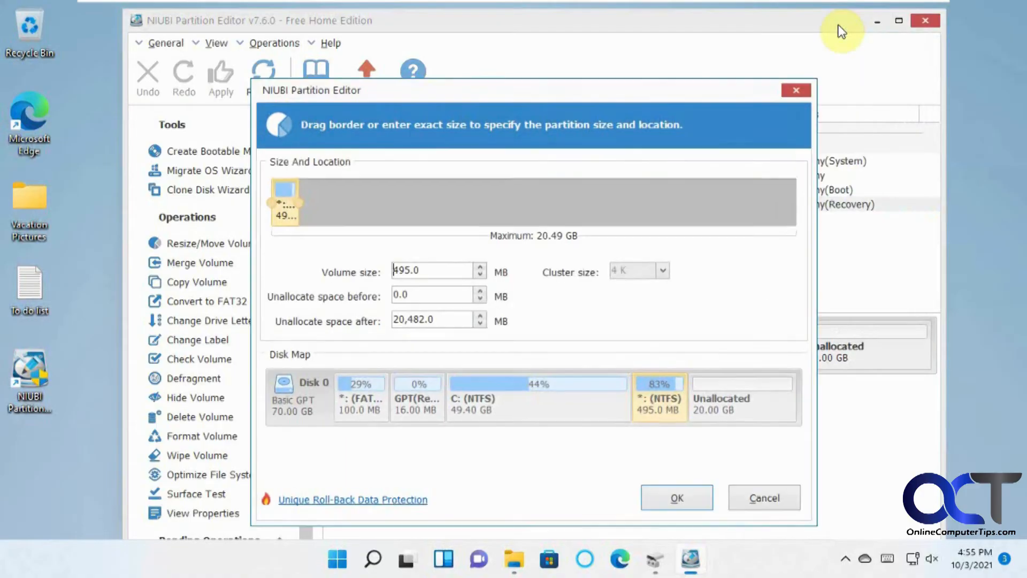
left_click_drag(285, 201, 324, 200)
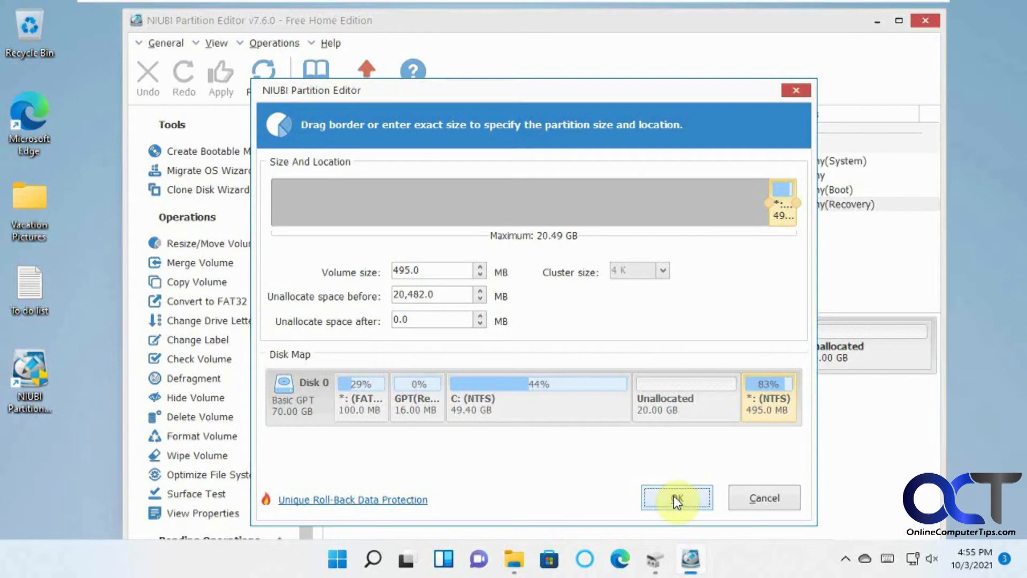
left_click(676, 498)
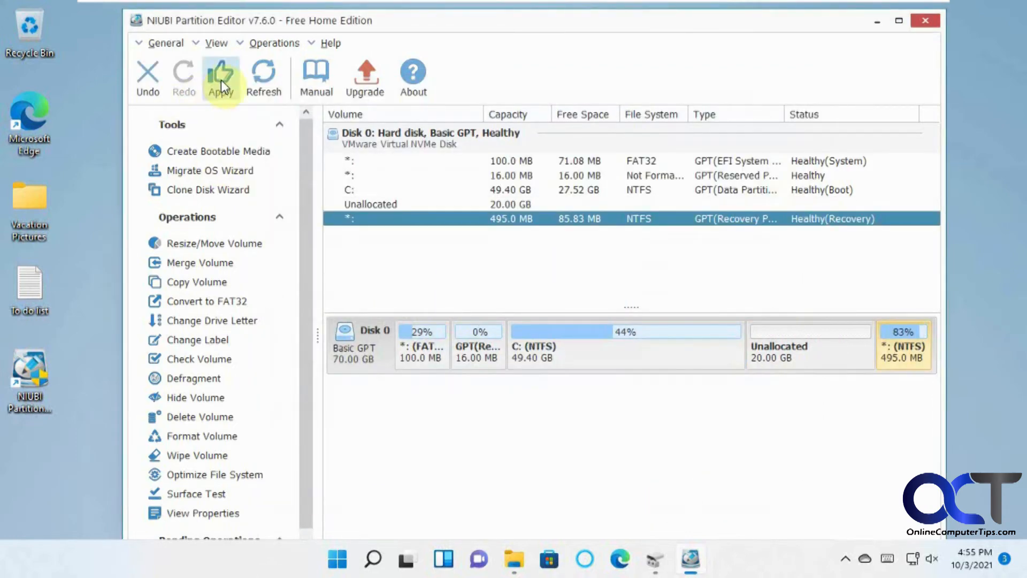
- Apply the pending recovery-partition move and acknowledge its successful completion
left_click(220, 75)
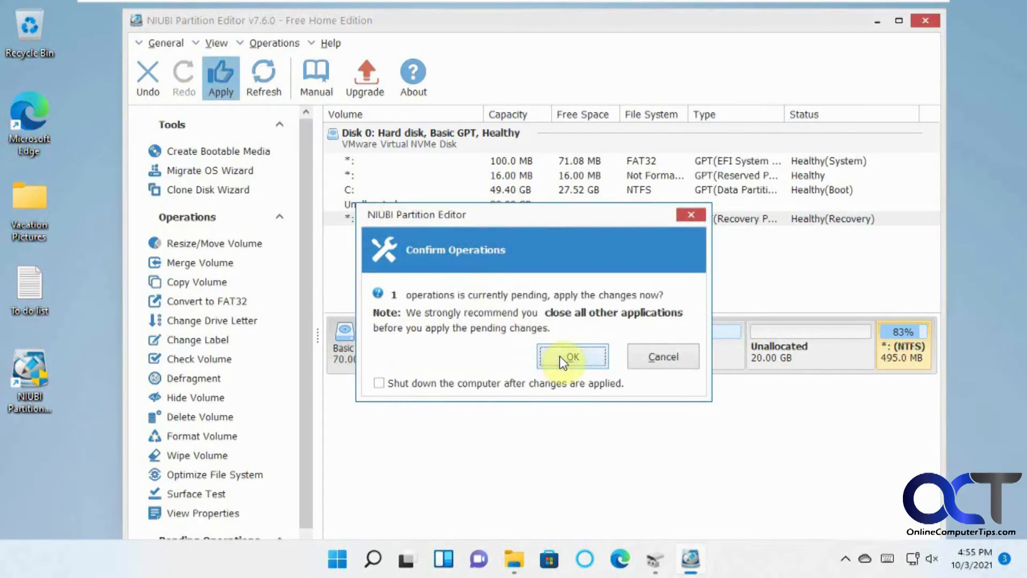
left_click(571, 356)
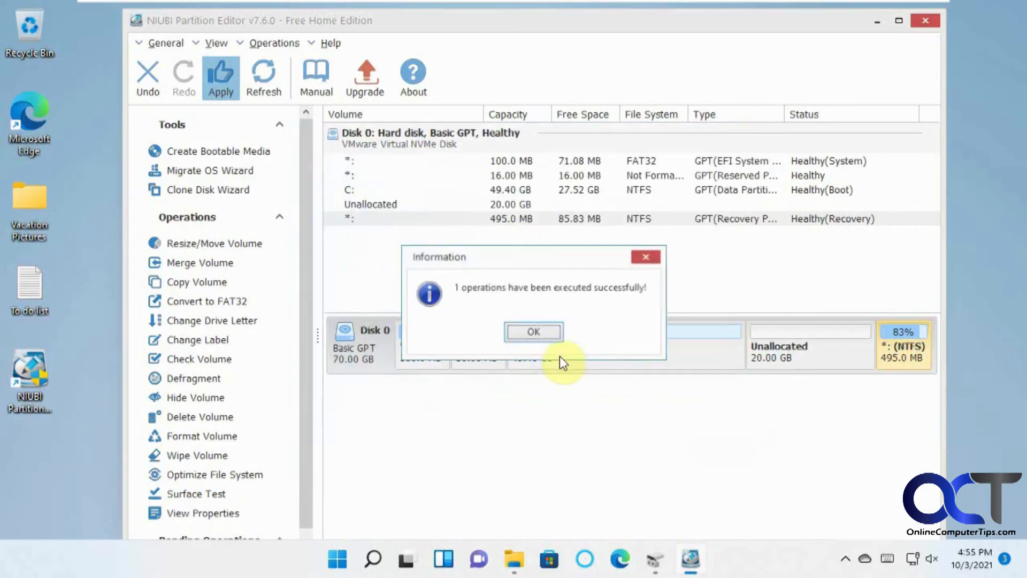
left_click(533, 332)
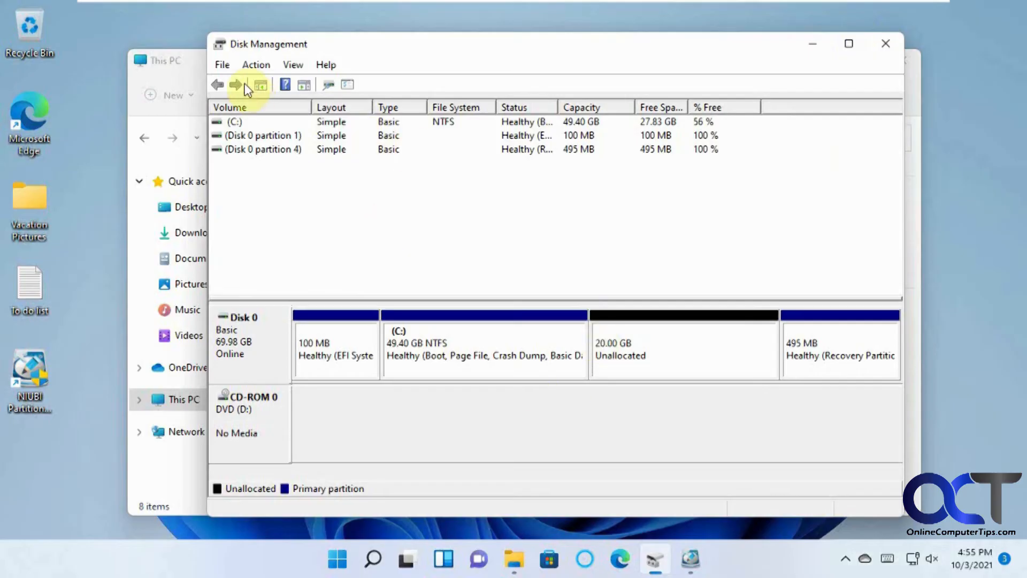
- Refresh Disk Management so 20 GB unallocated shows directly after C:
left_click(259, 84)
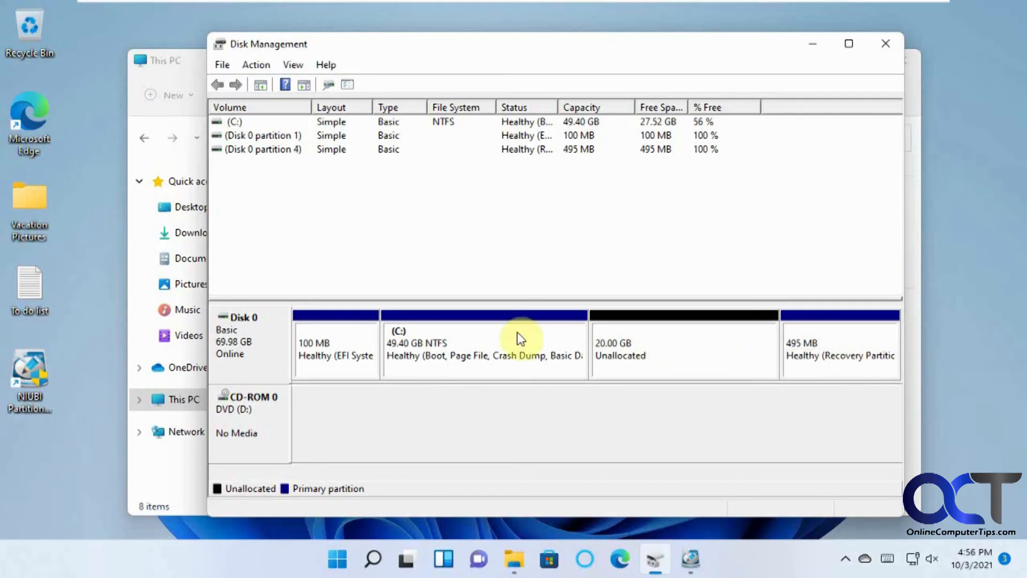
- Extend C: with all 20480 MB of adjacent unallocated space, making it 69.40 GB
right_click(483, 351)
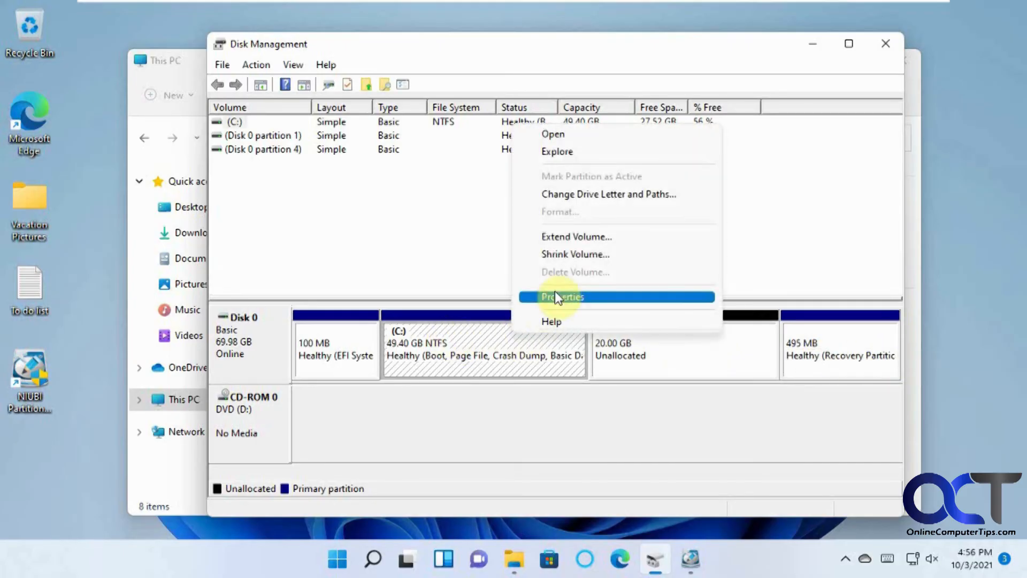
left_click(576, 237)
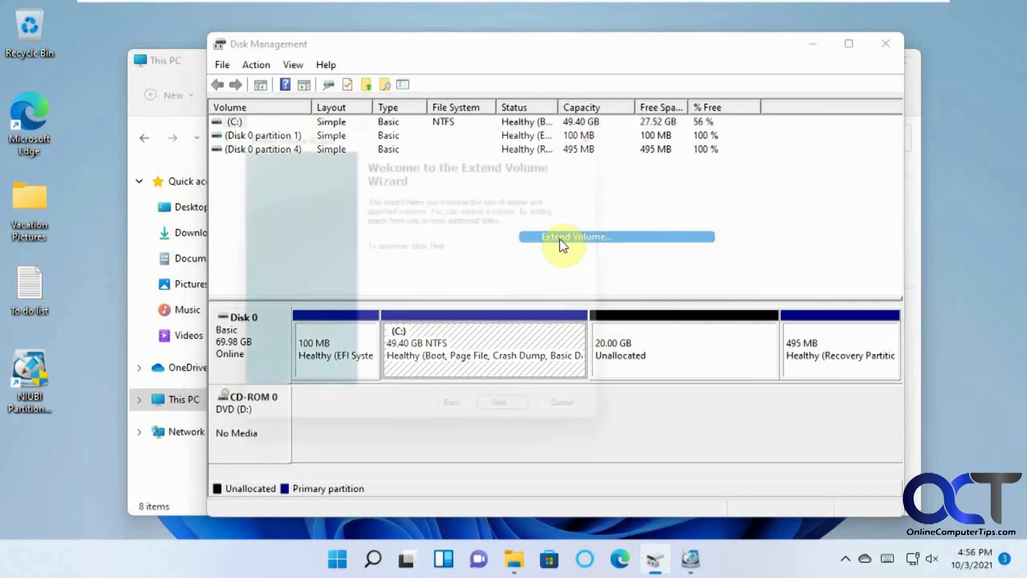
left_click(579, 237)
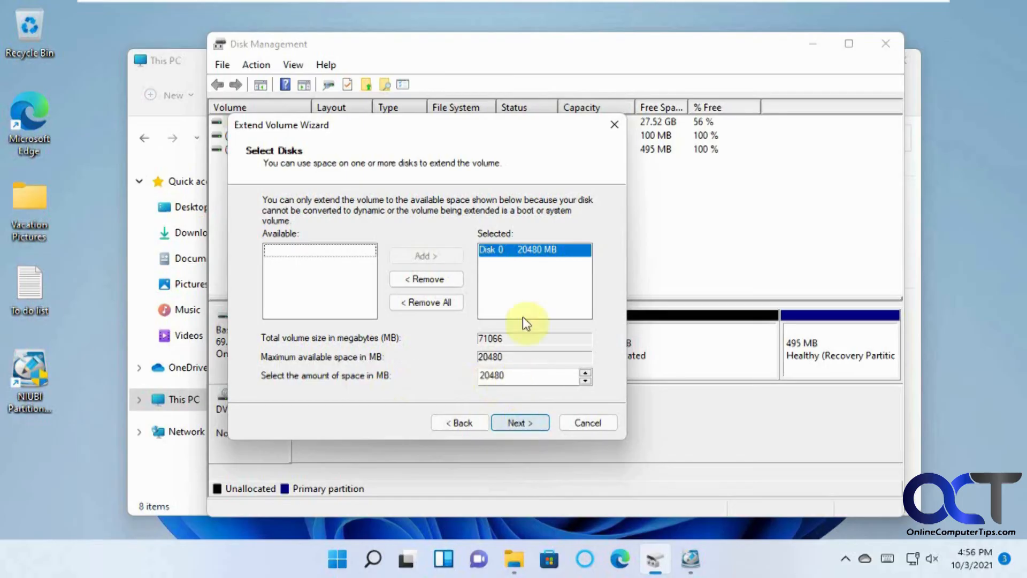
left_click(520, 421)
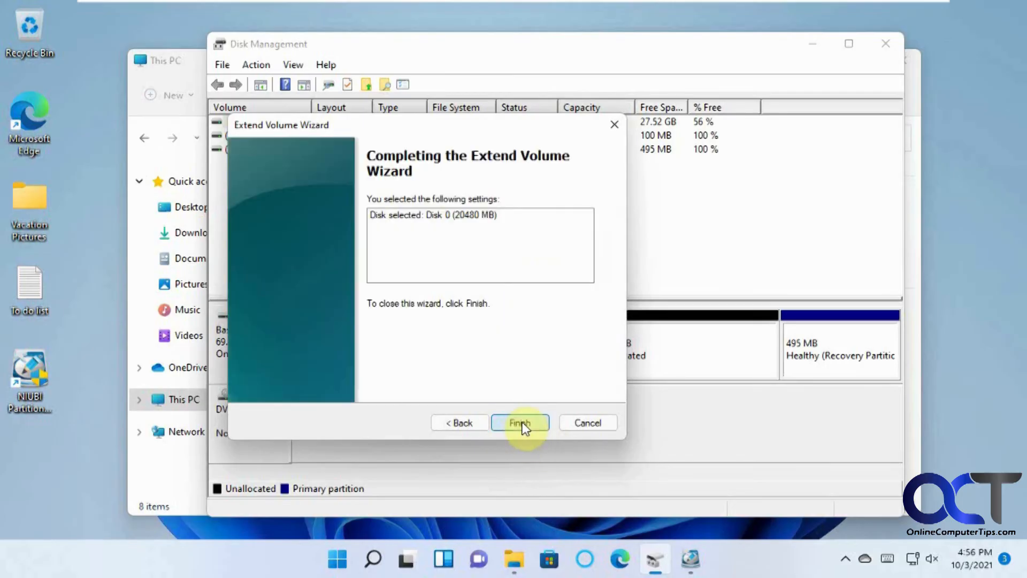
left_click(520, 423)
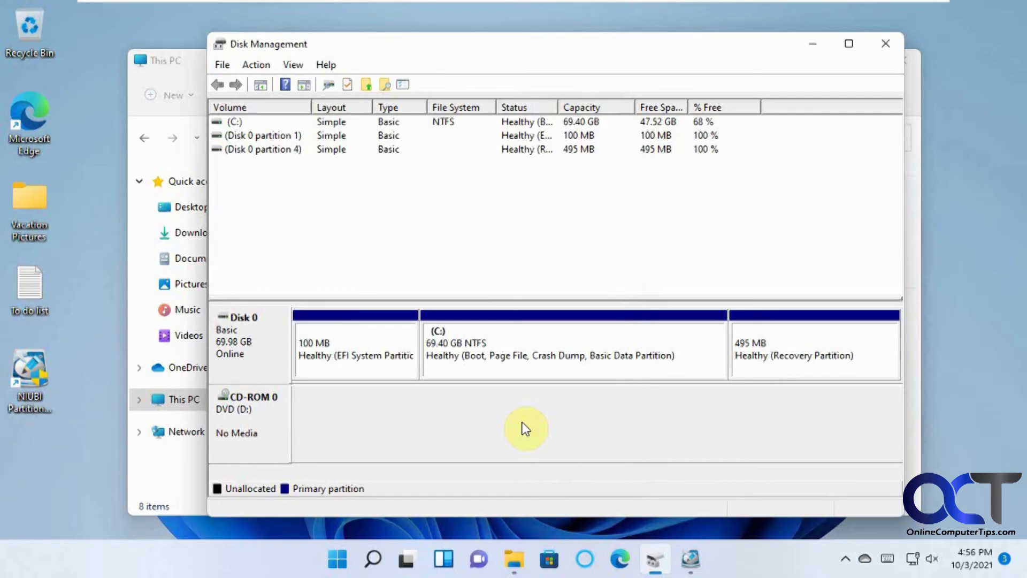
mouse_move(469, 351)
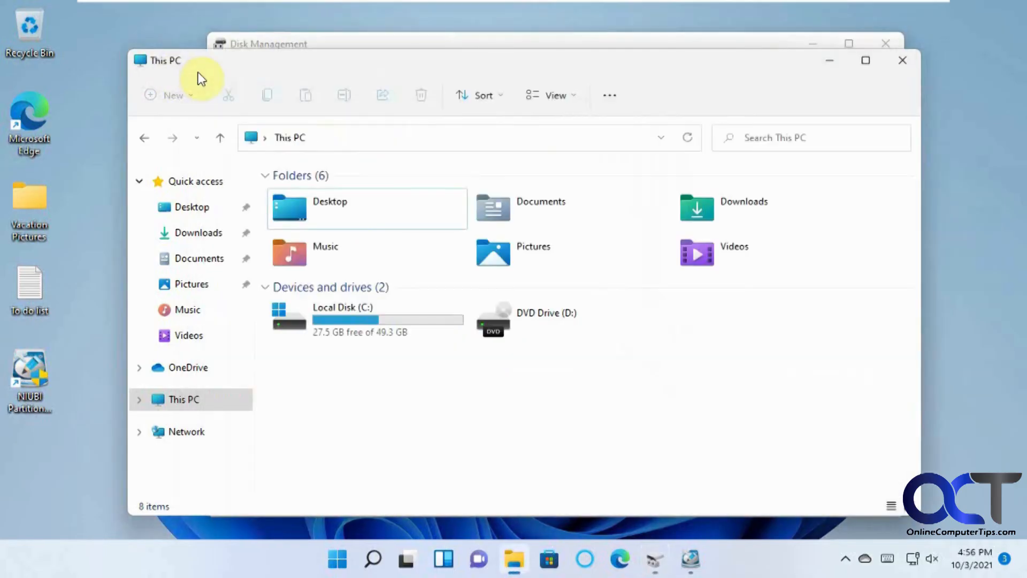
mouse_move(403, 396)
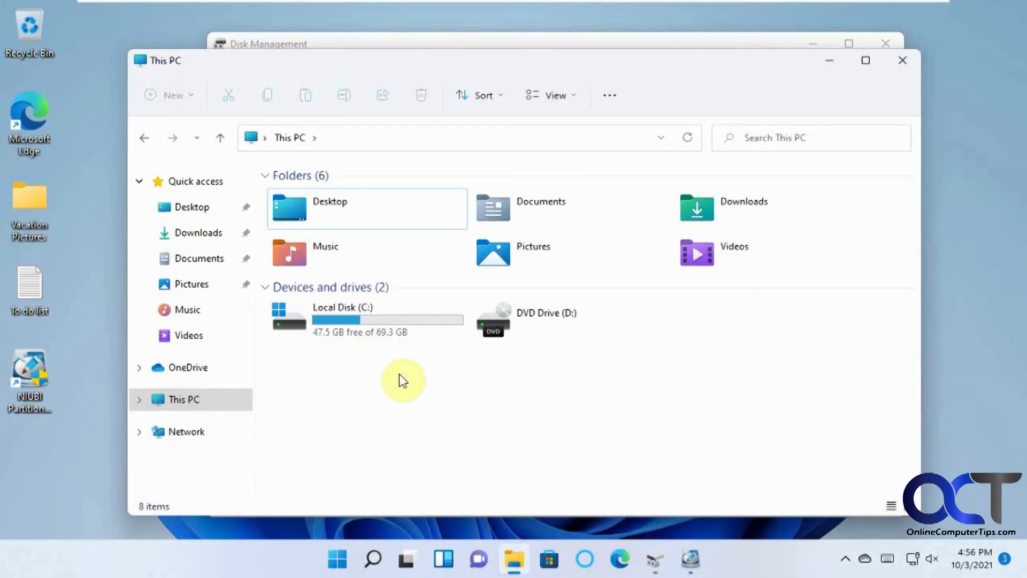
mouse_move(383, 340)
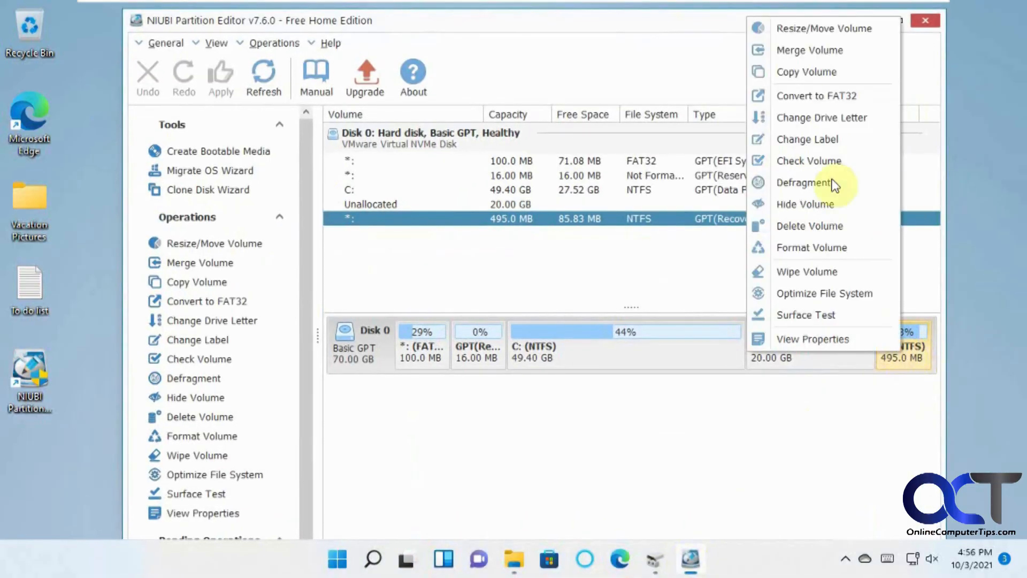
left_click(824, 28)
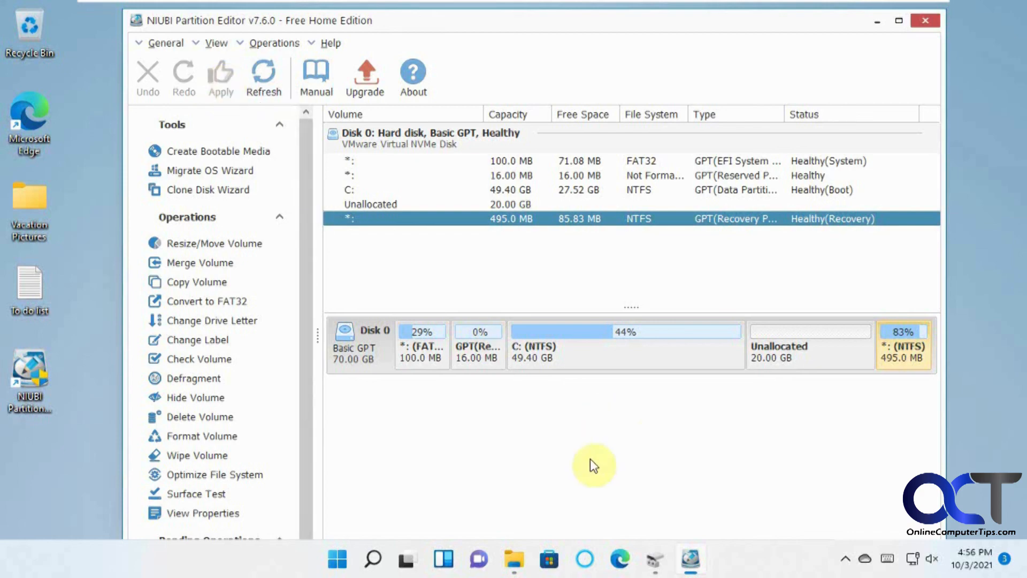
mouse_move(612, 470)
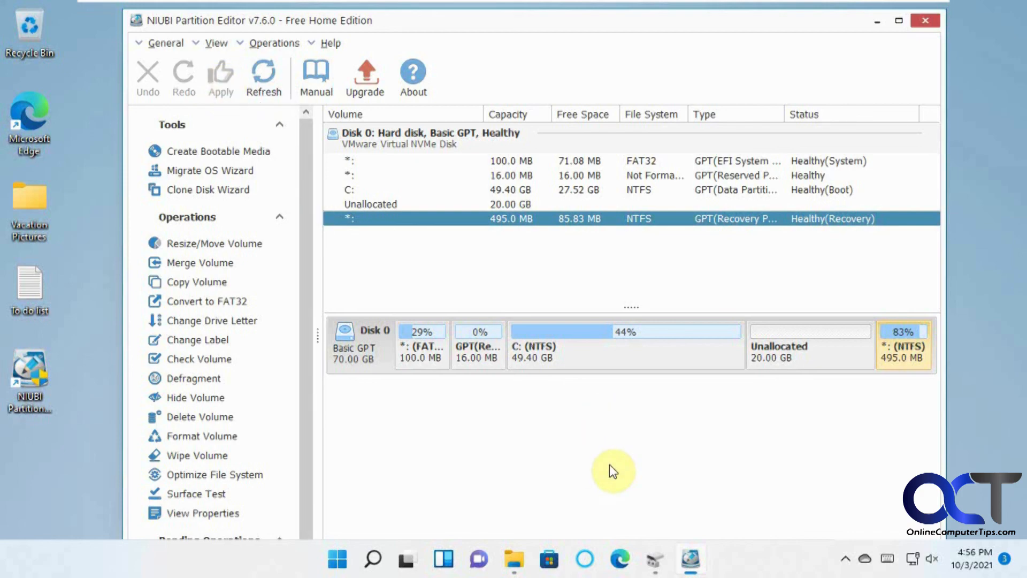